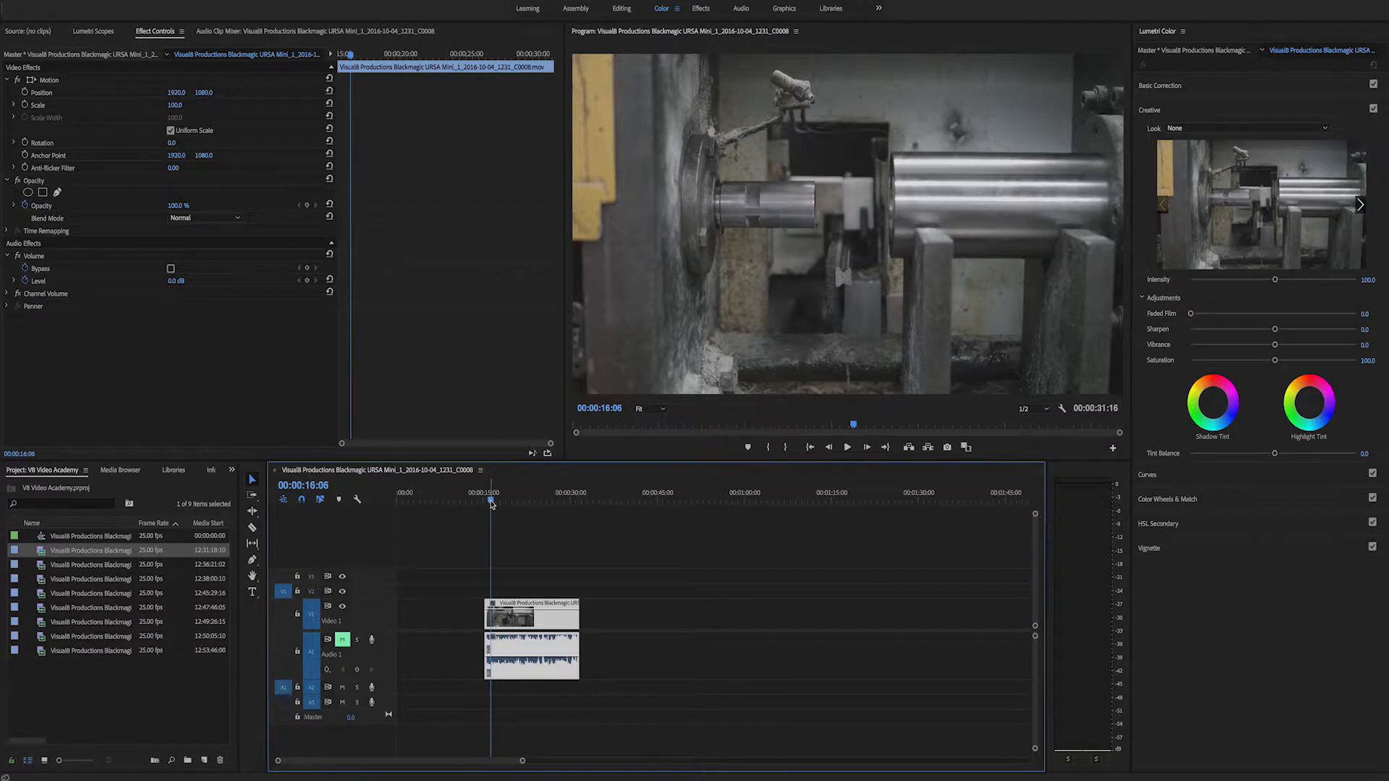
Step: Scrub through several points of the clip to confirm the preview shows 'Media offline'
left_click(540, 502)
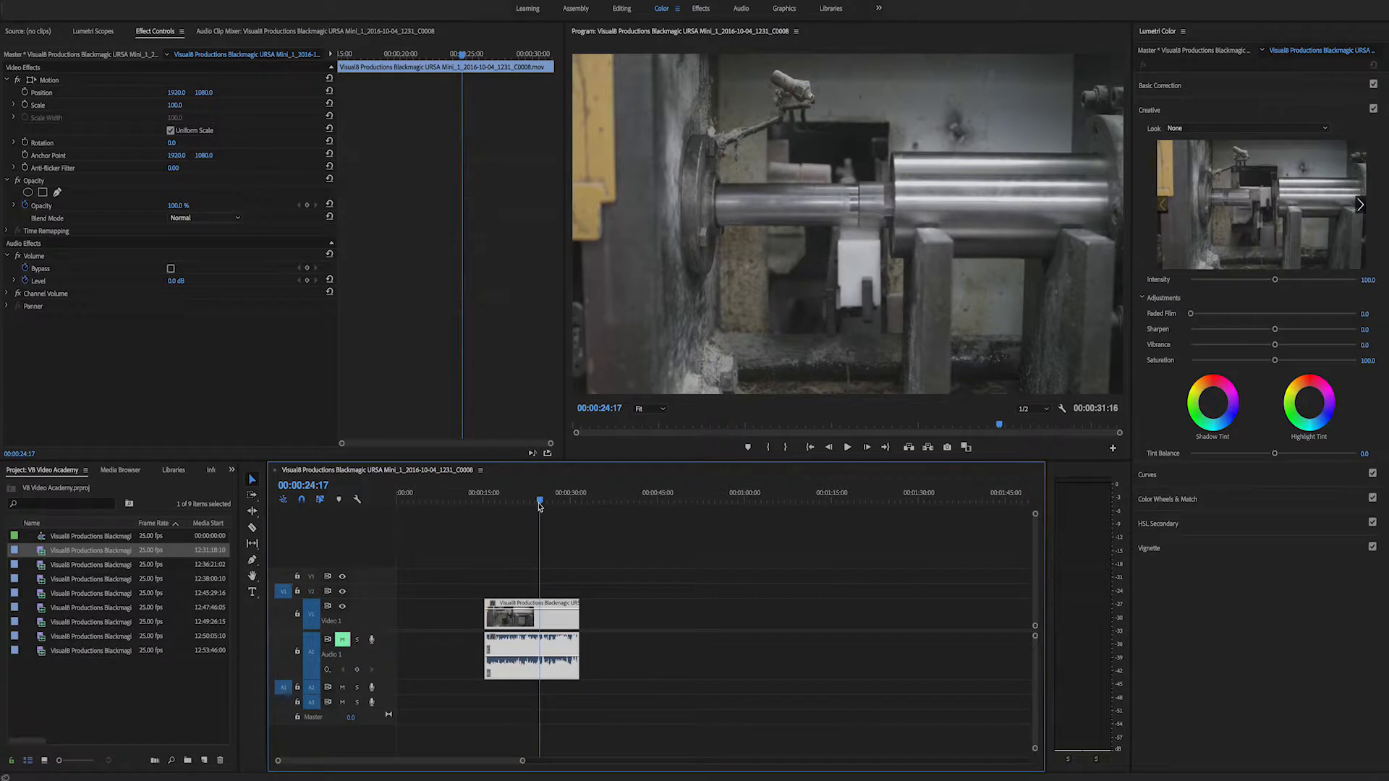
left_click(520, 501)
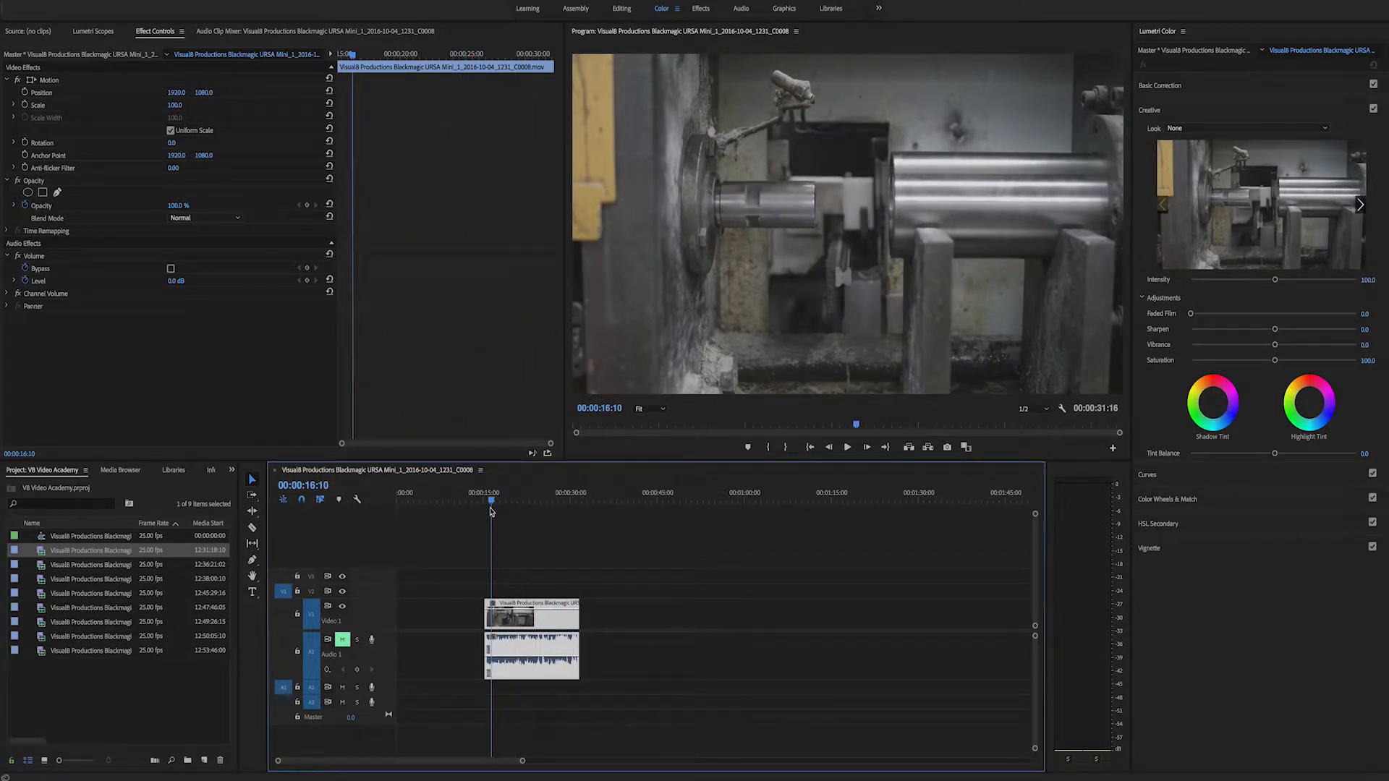
left_click(529, 502)
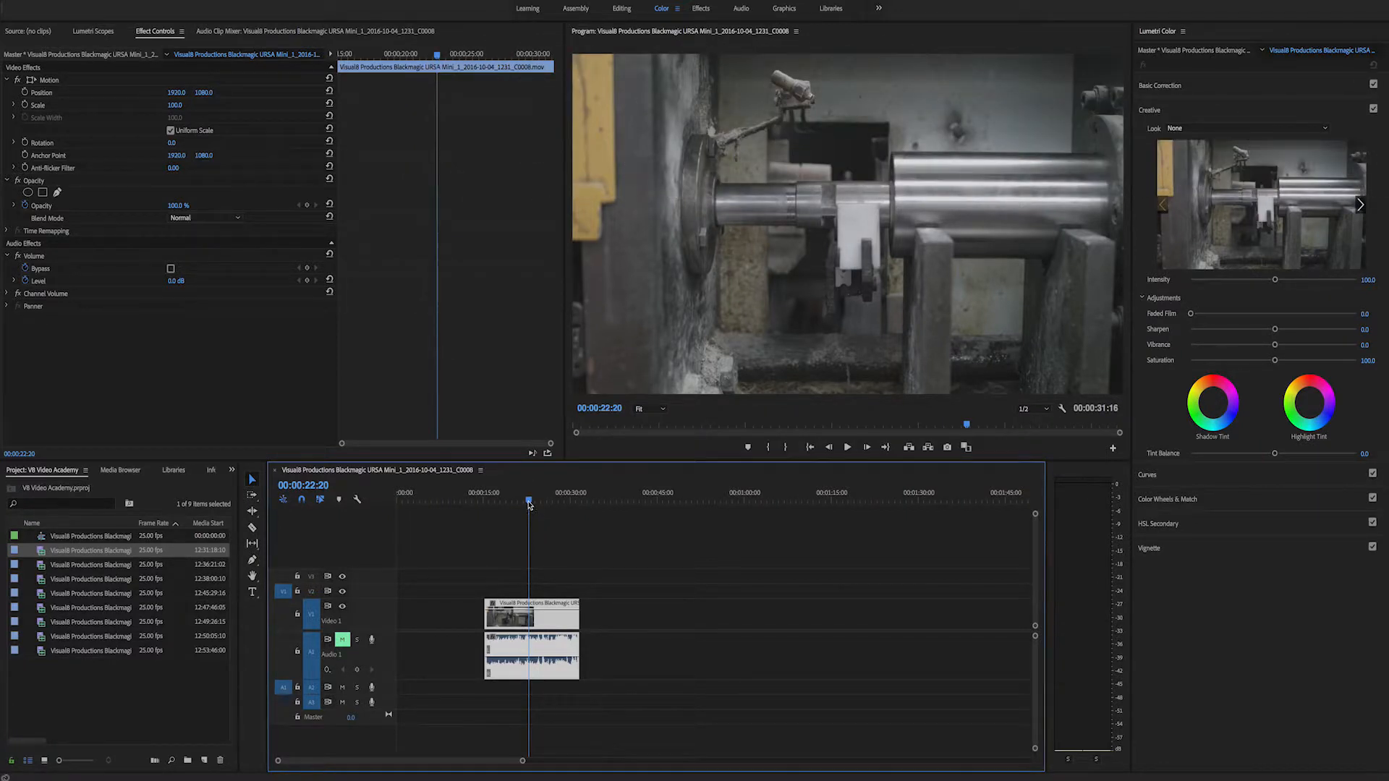
left_click(501, 492)
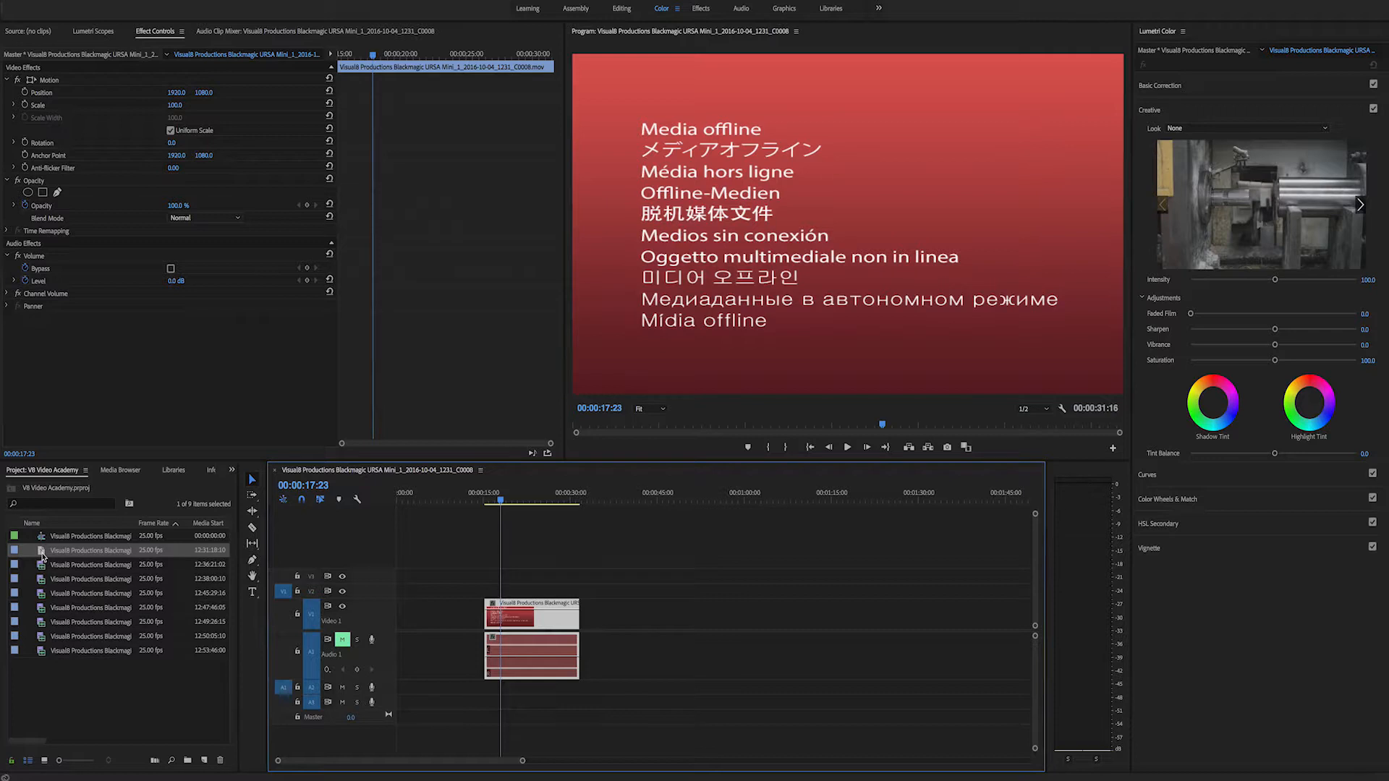
mouse_move(90, 564)
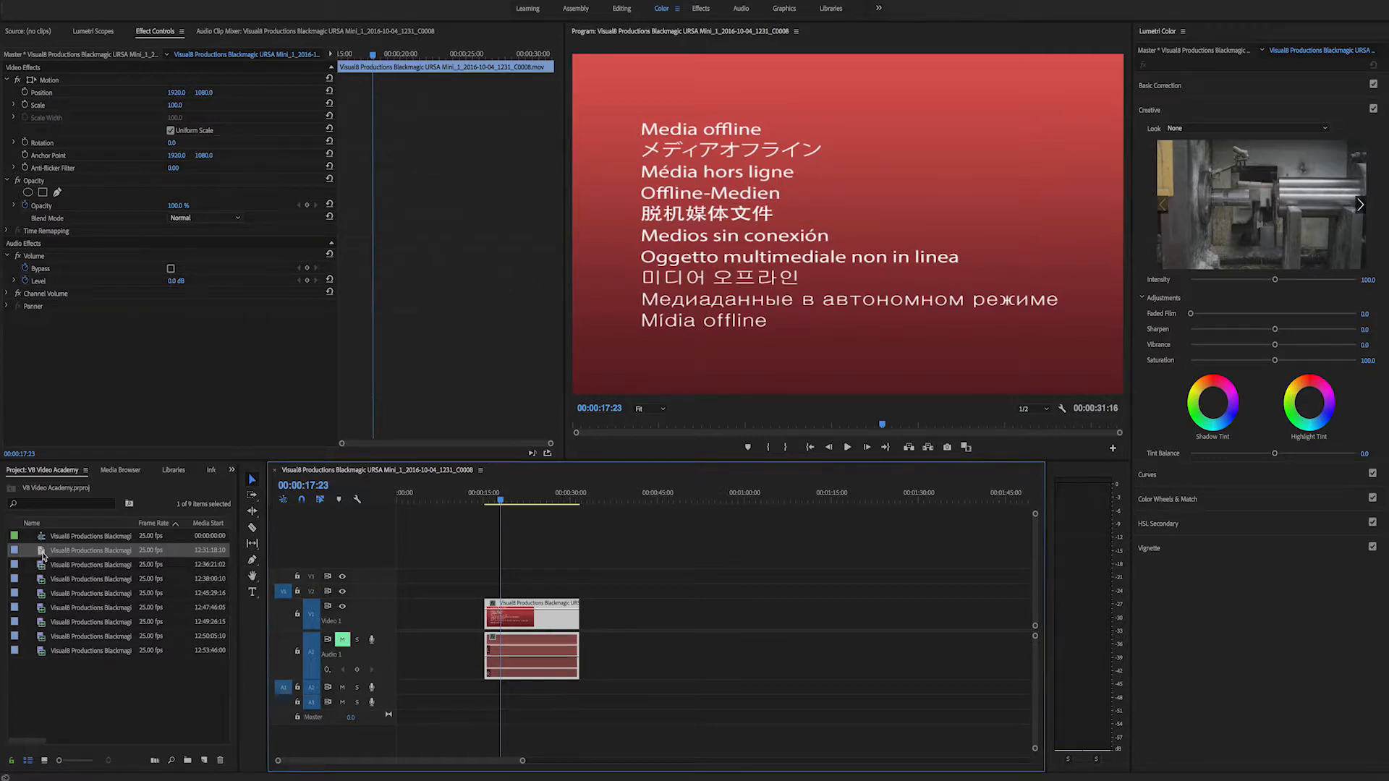
Step: Open the Link Media dialog from the offline clip's context menu
right_click(88, 550)
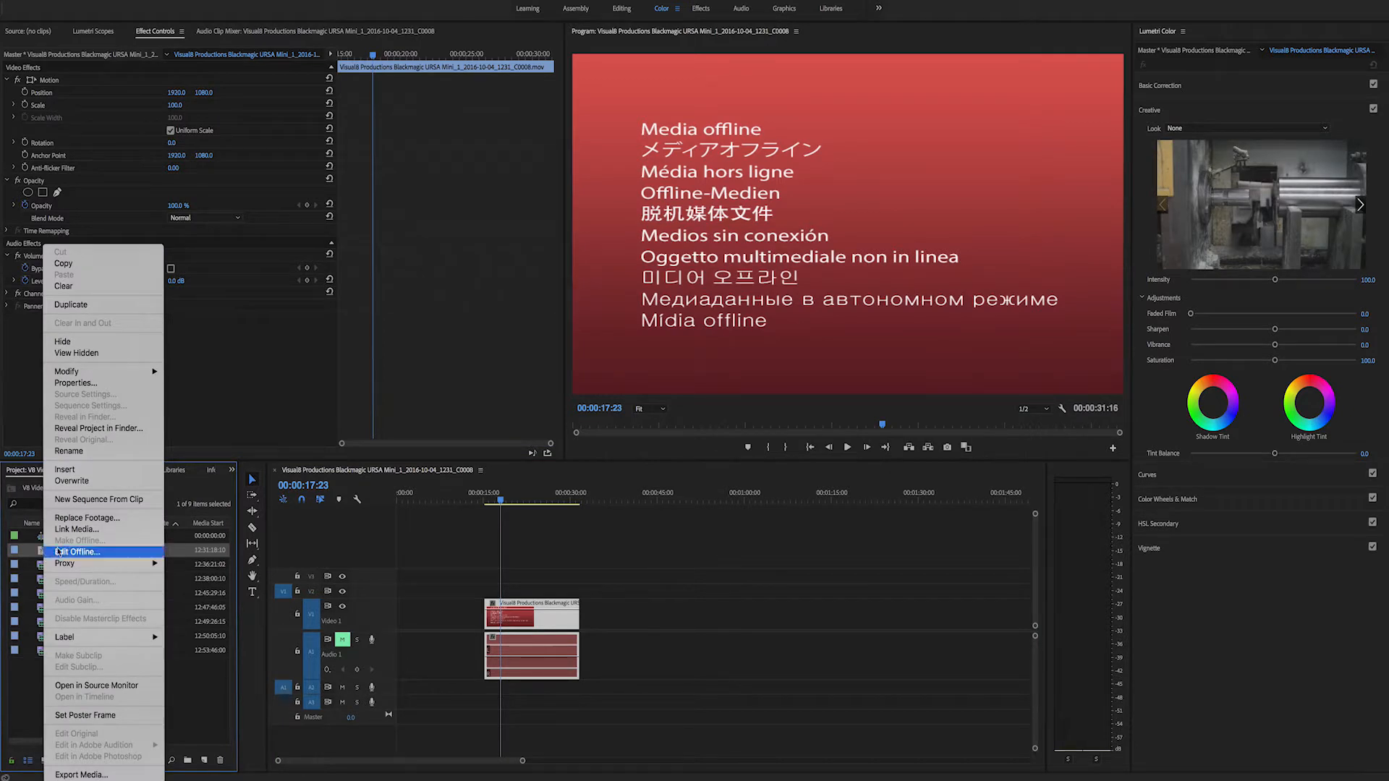
left_click(77, 529)
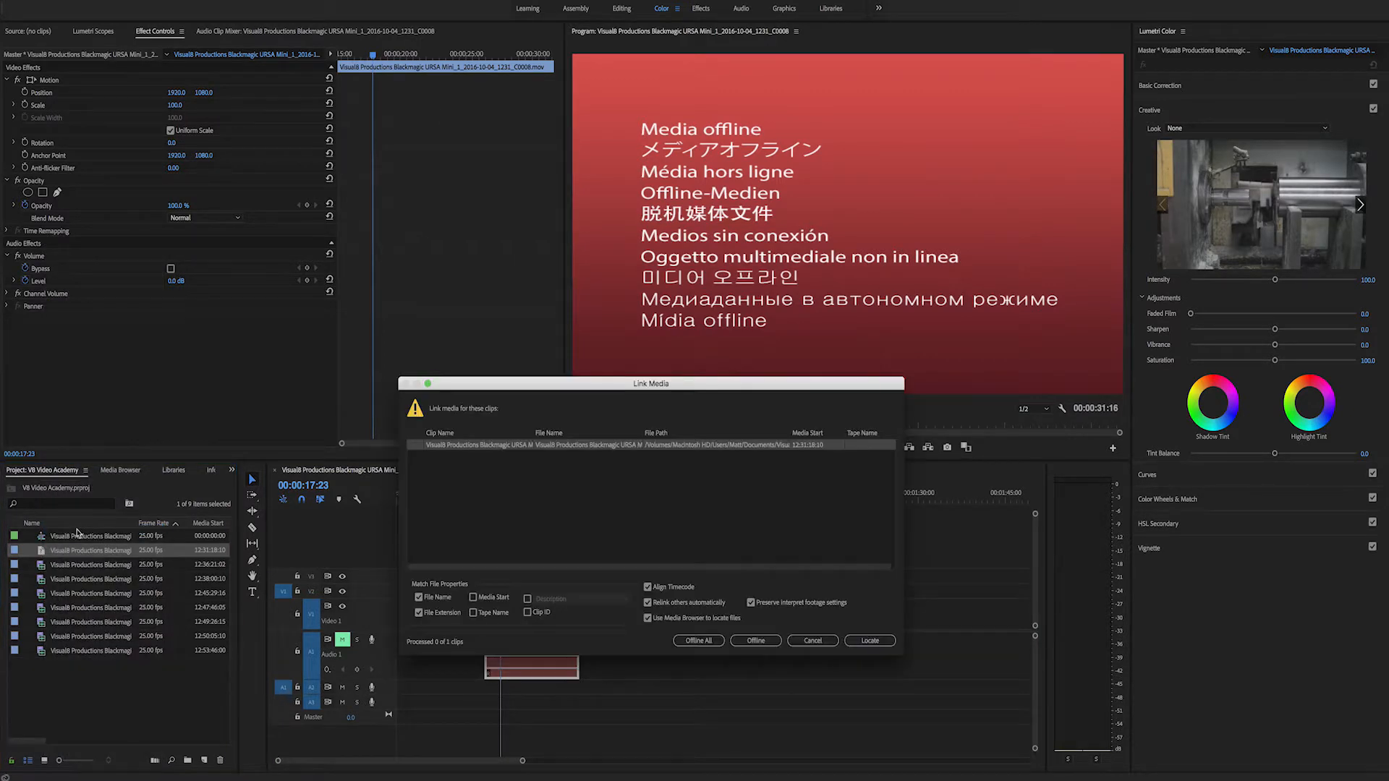
mouse_move(1036, 299)
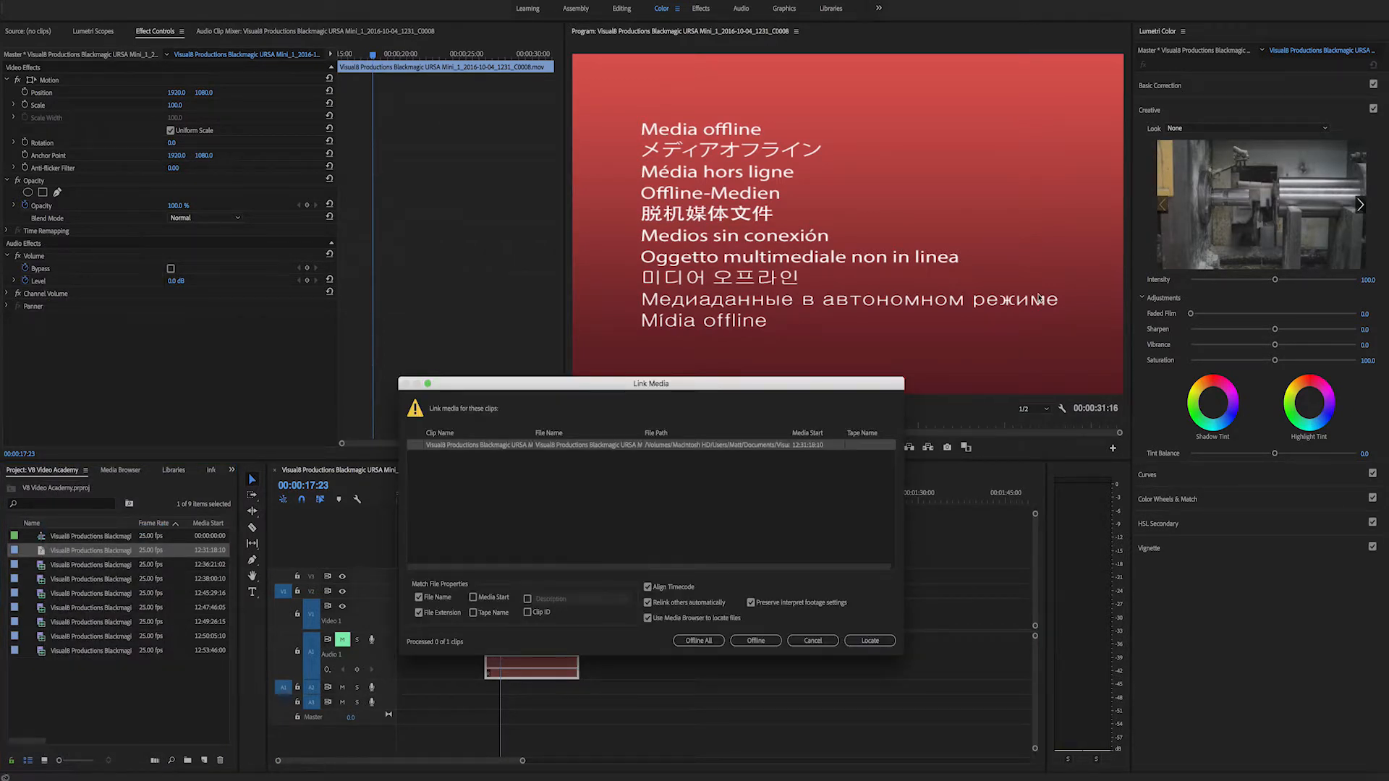
mouse_move(917, 606)
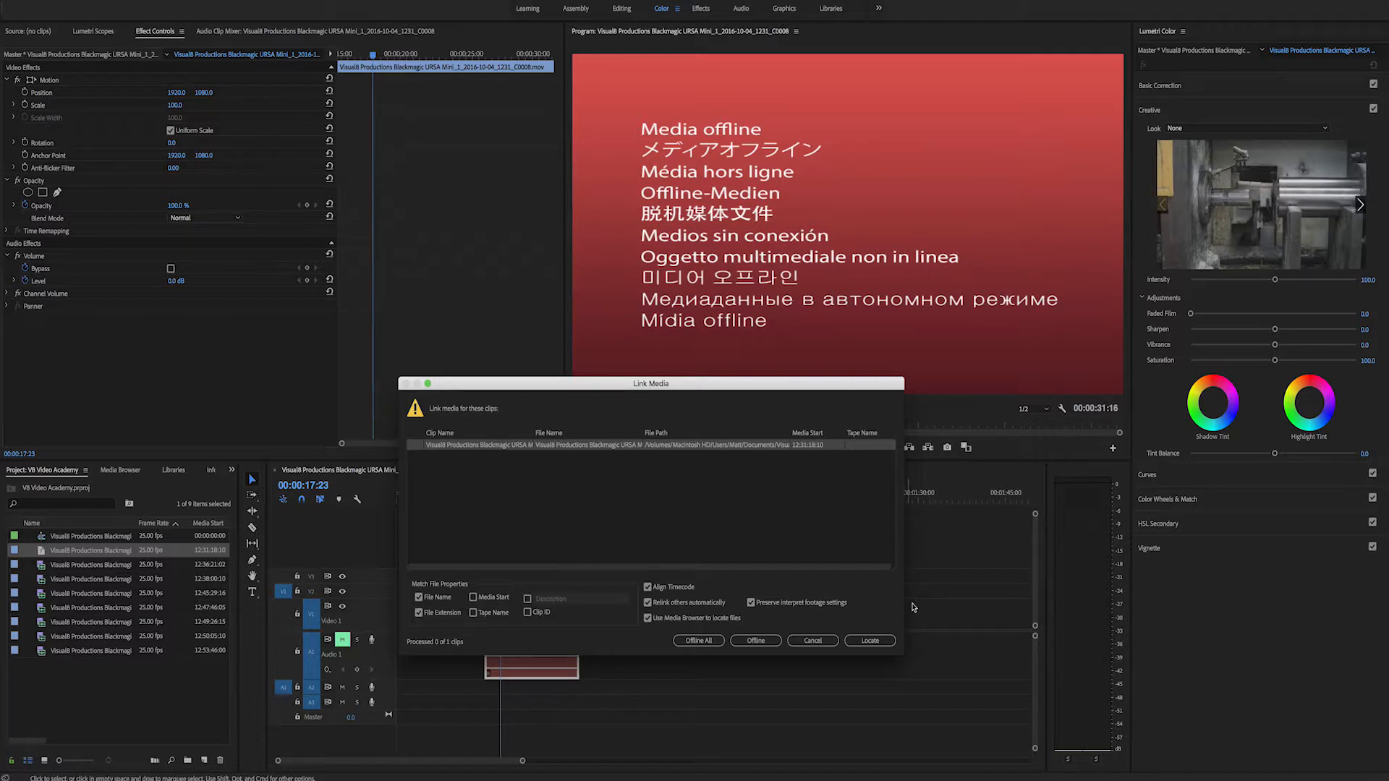
Step: Open Locate File and filter to Display Only Exact Name Matches
left_click(869, 639)
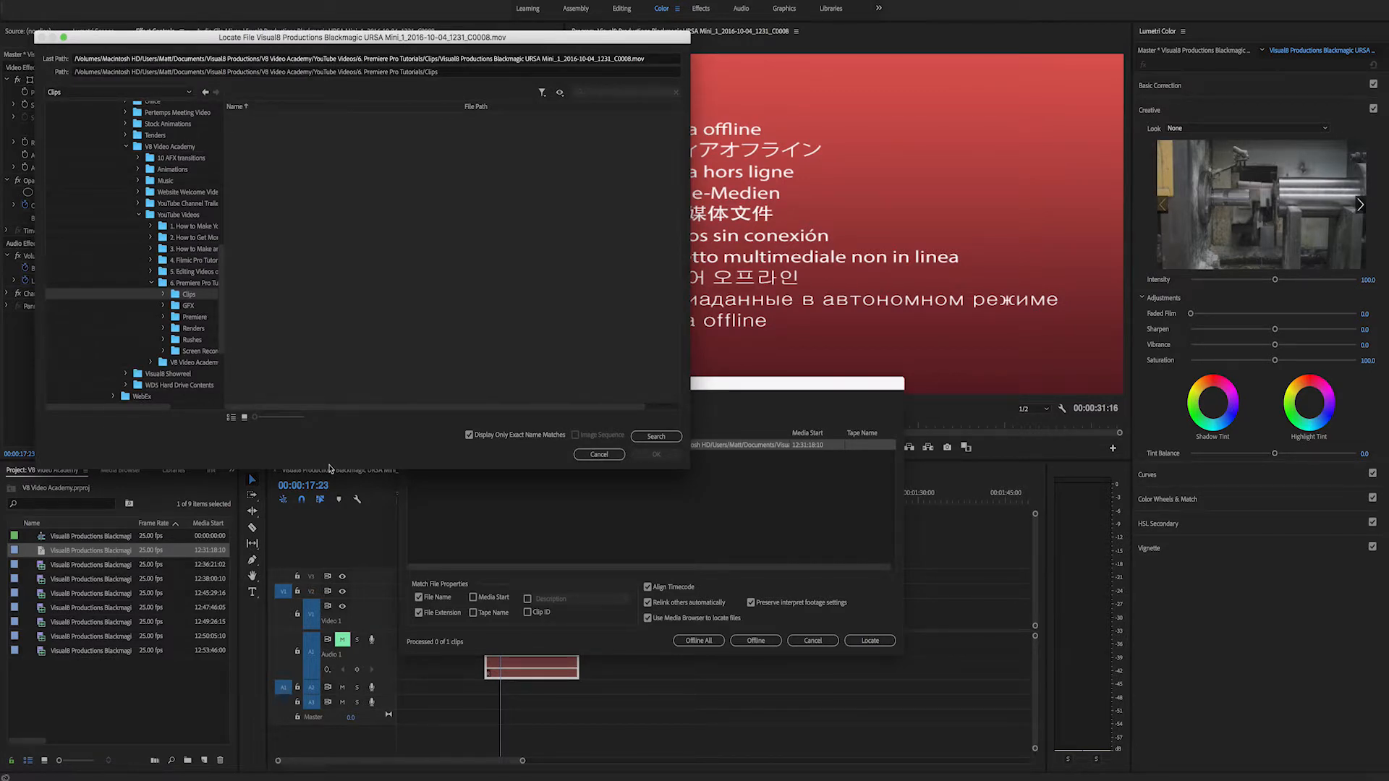
mouse_move(218, 466)
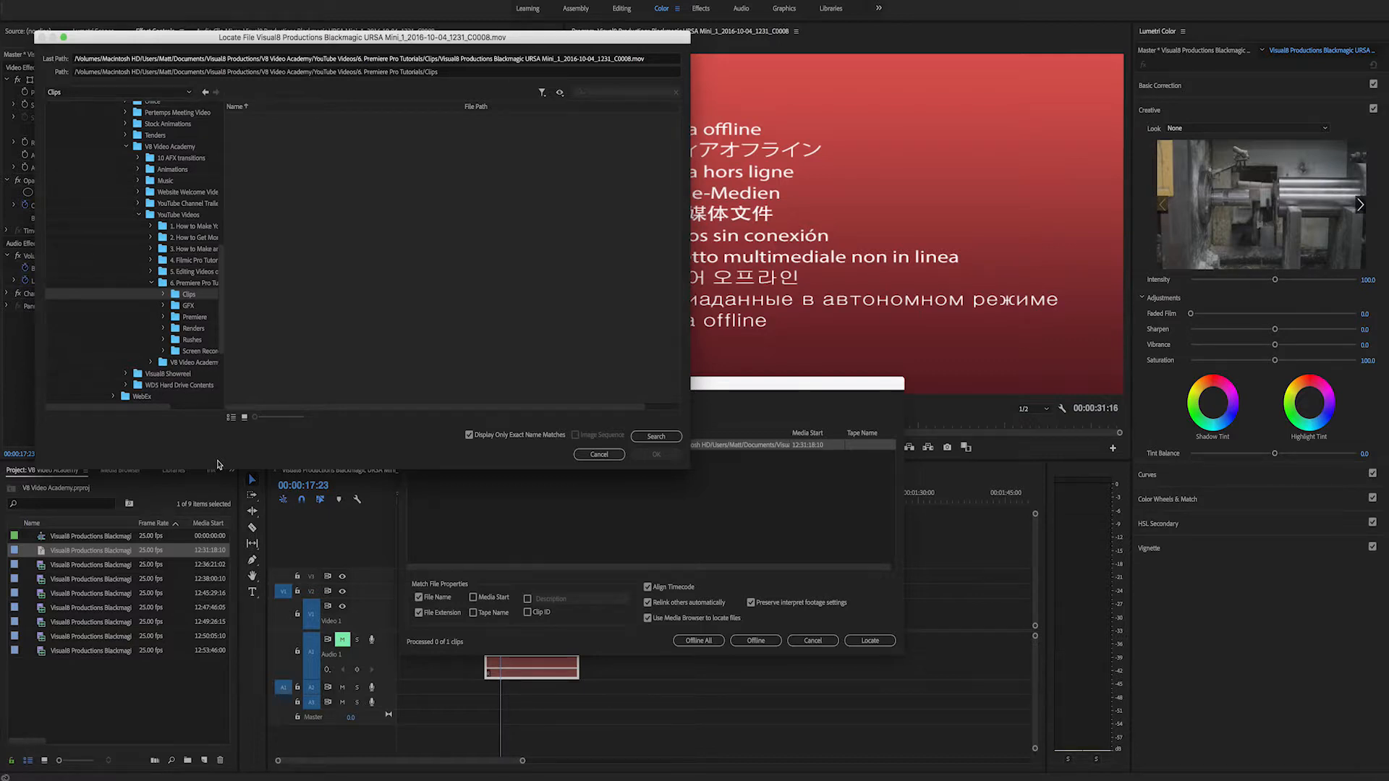
mouse_move(486, 445)
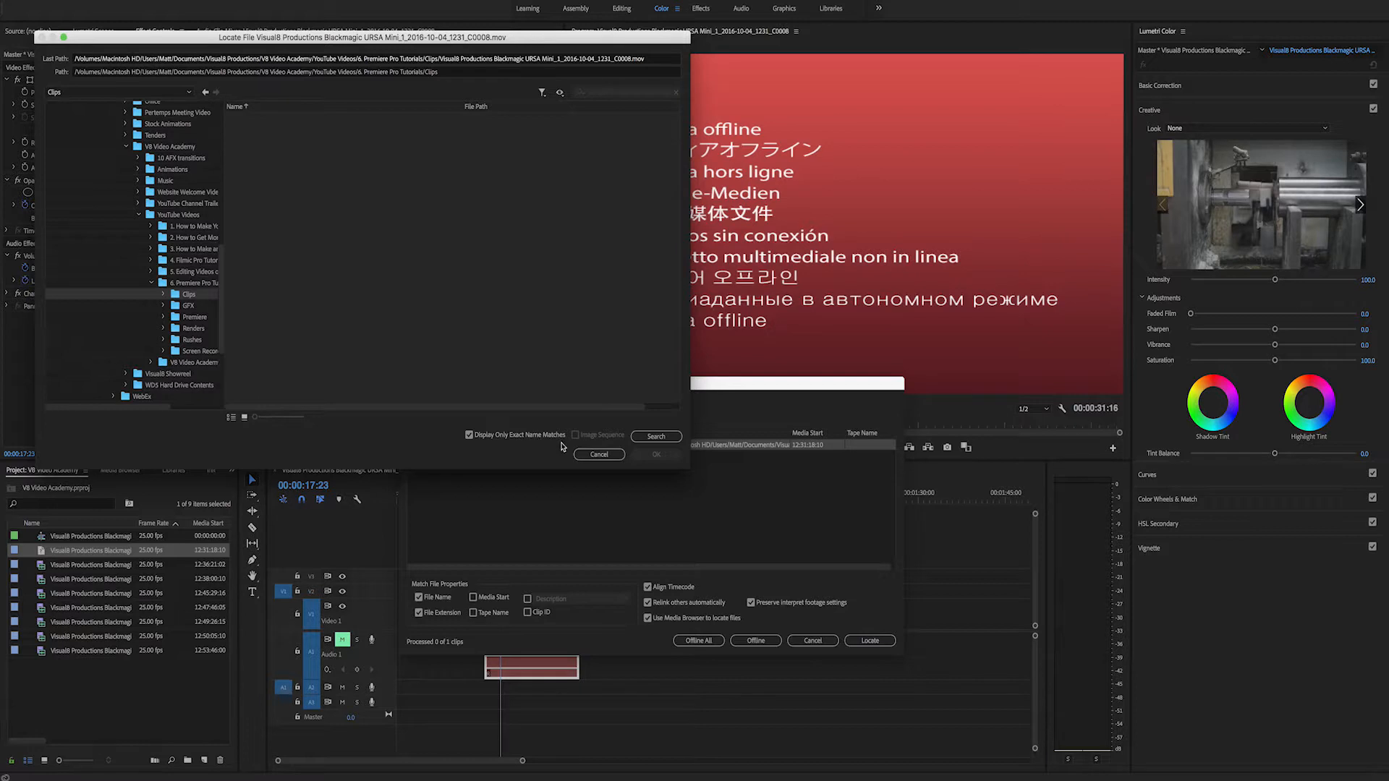
mouse_move(482, 446)
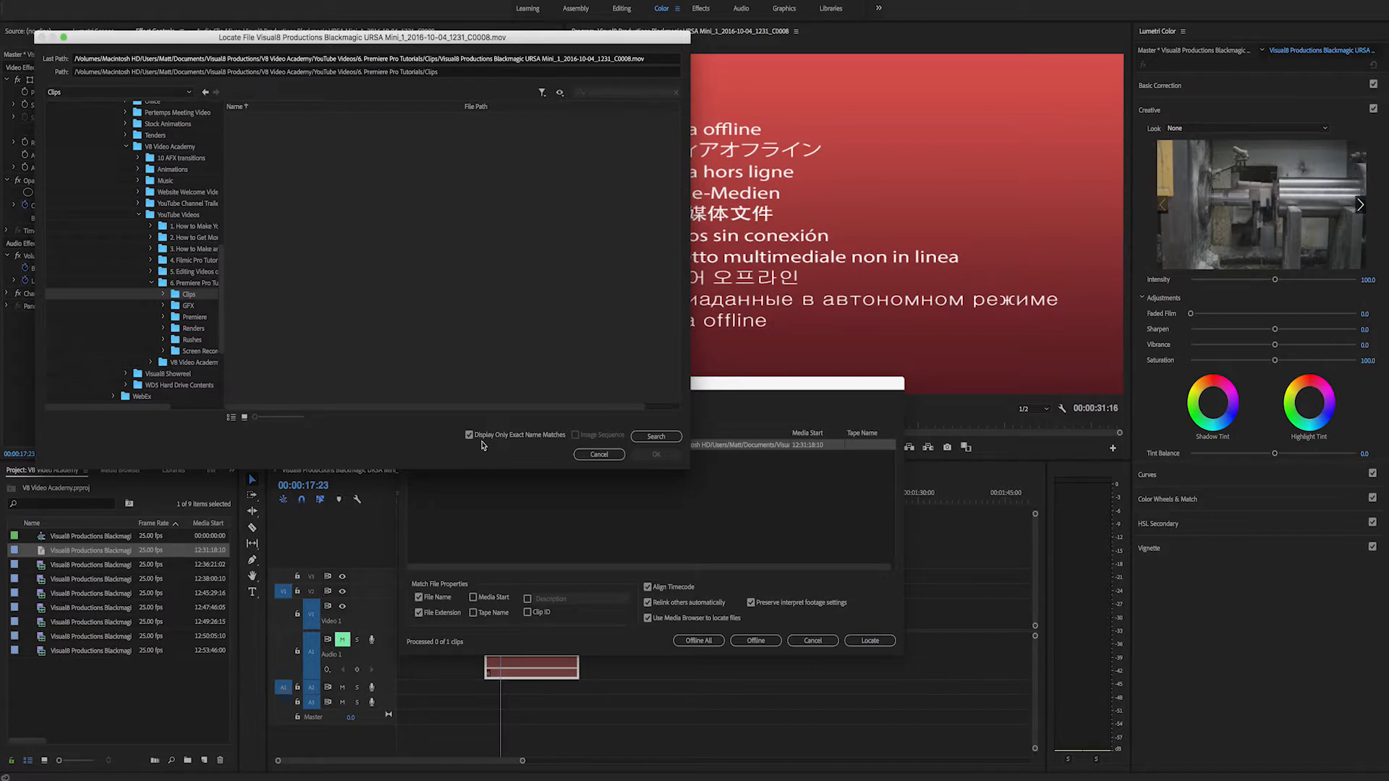
mouse_move(482, 446)
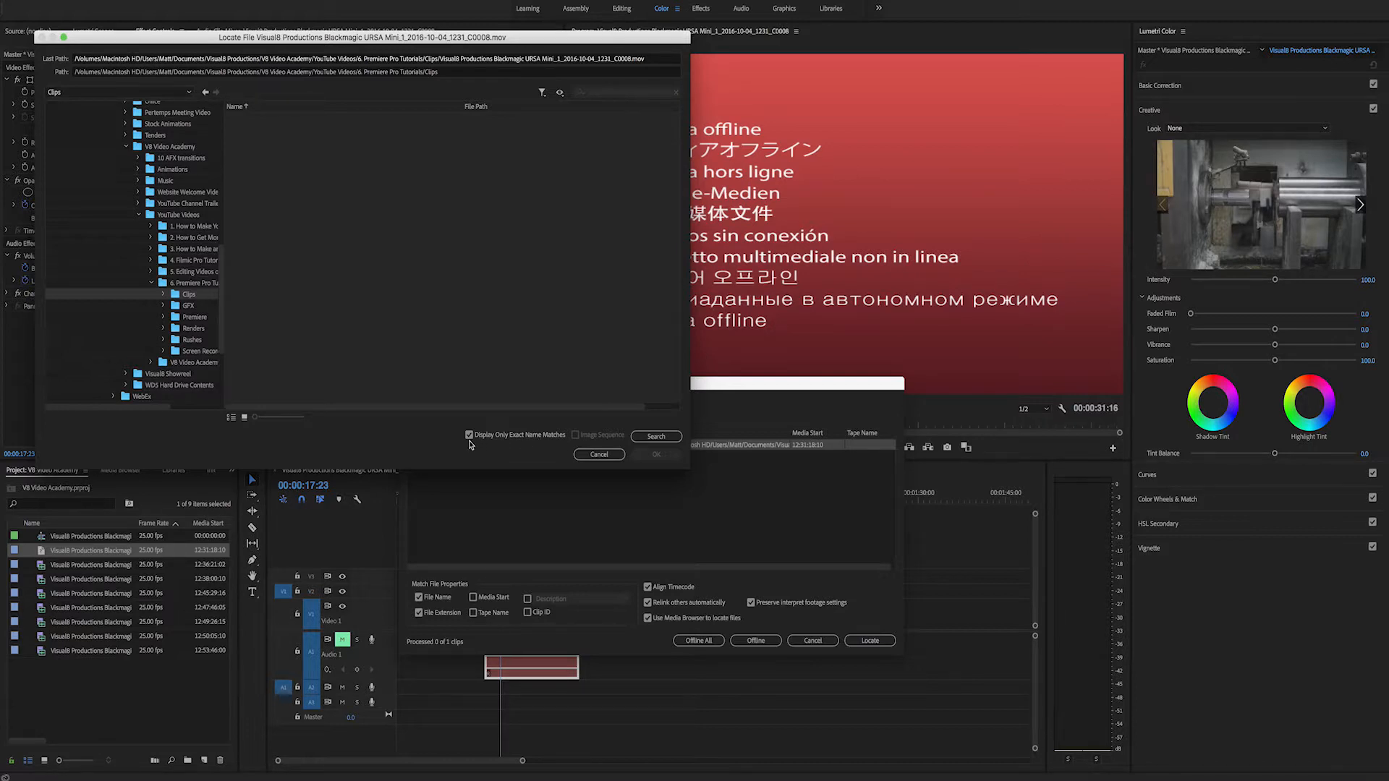
left_click(468, 435)
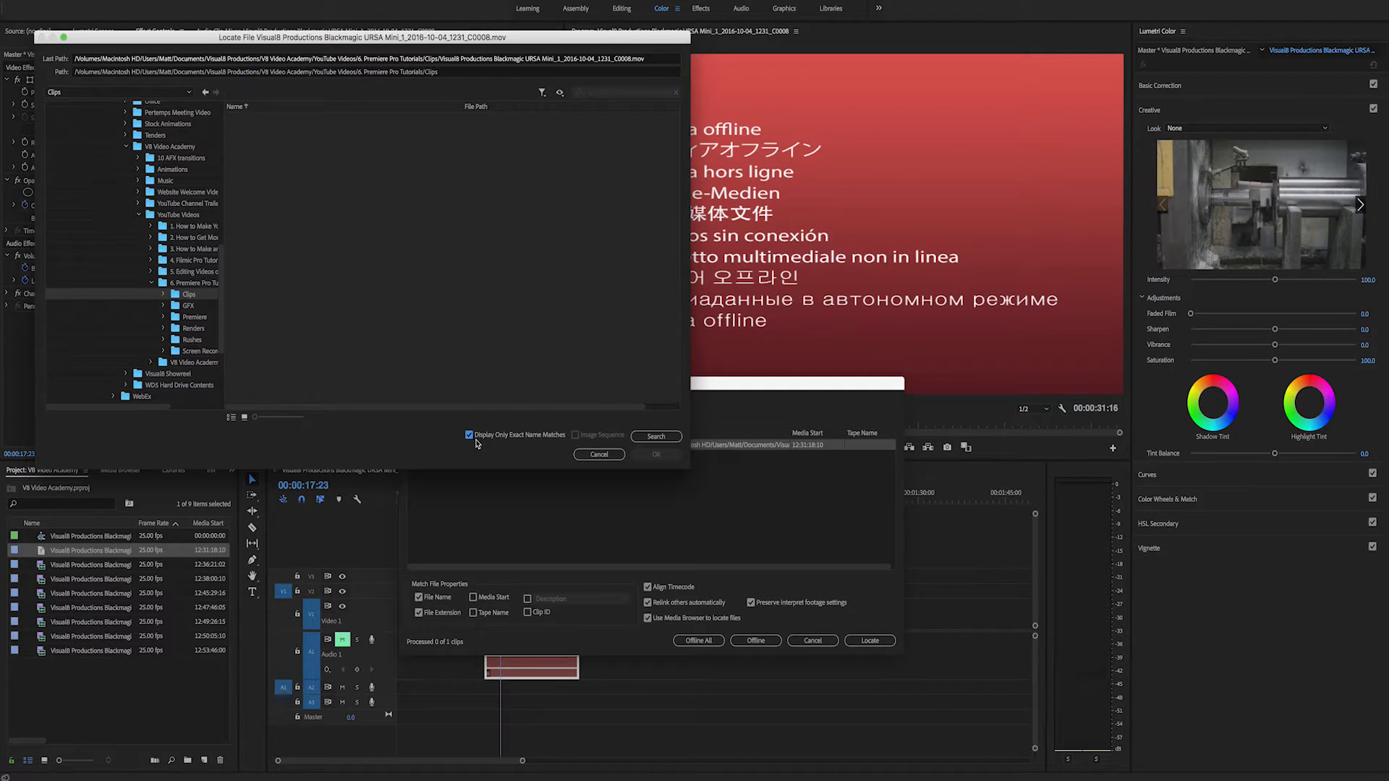
mouse_move(230, 320)
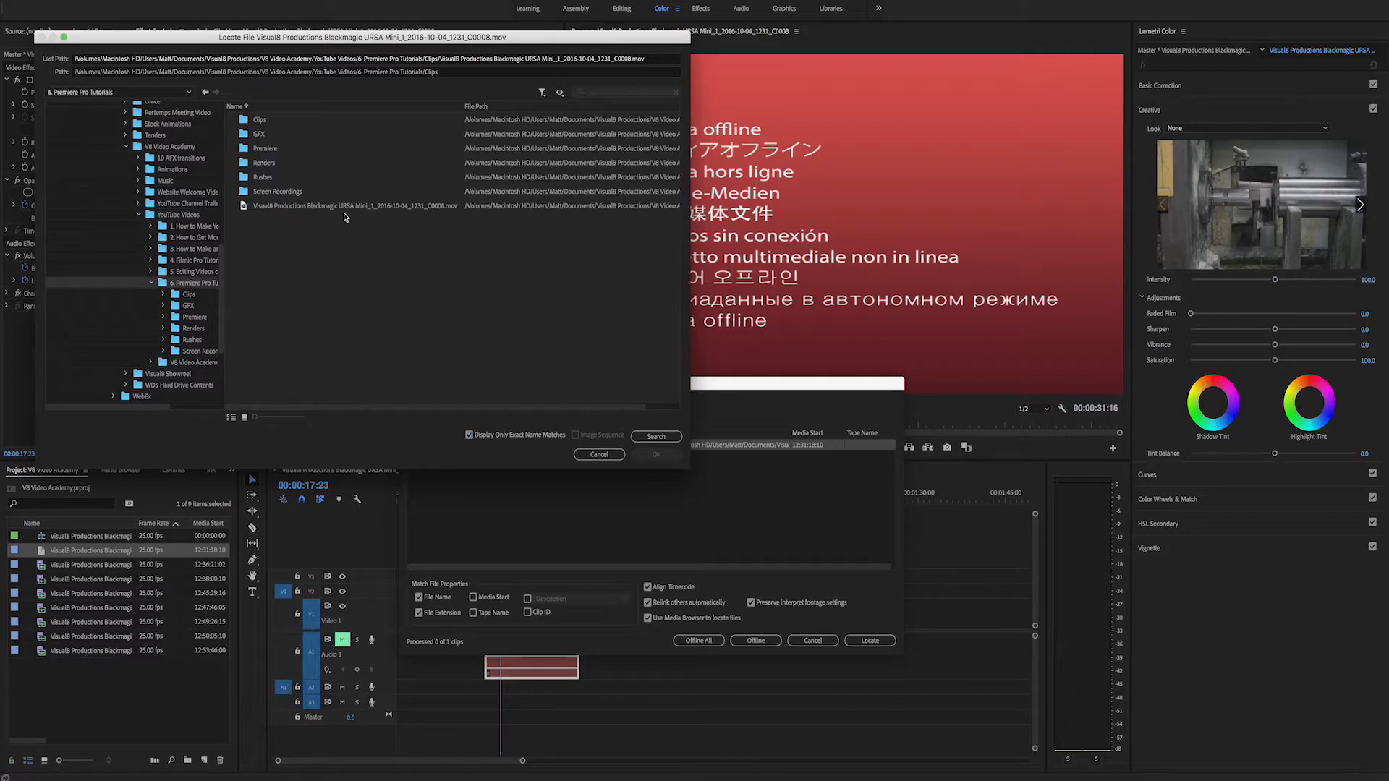
mouse_move(346, 213)
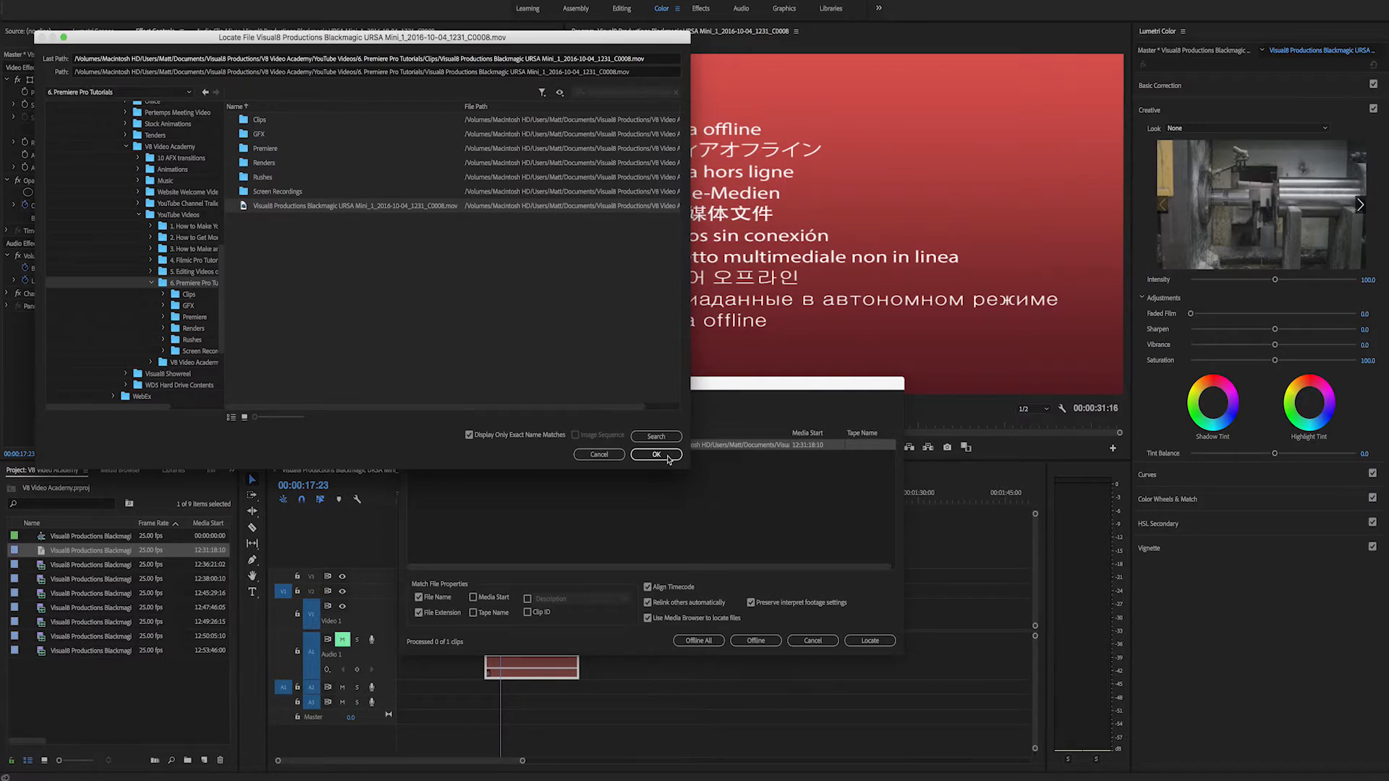
Step: Confirm the .mov file in 6. Premiere Pro Tutorials as the clip's source
left_click(655, 454)
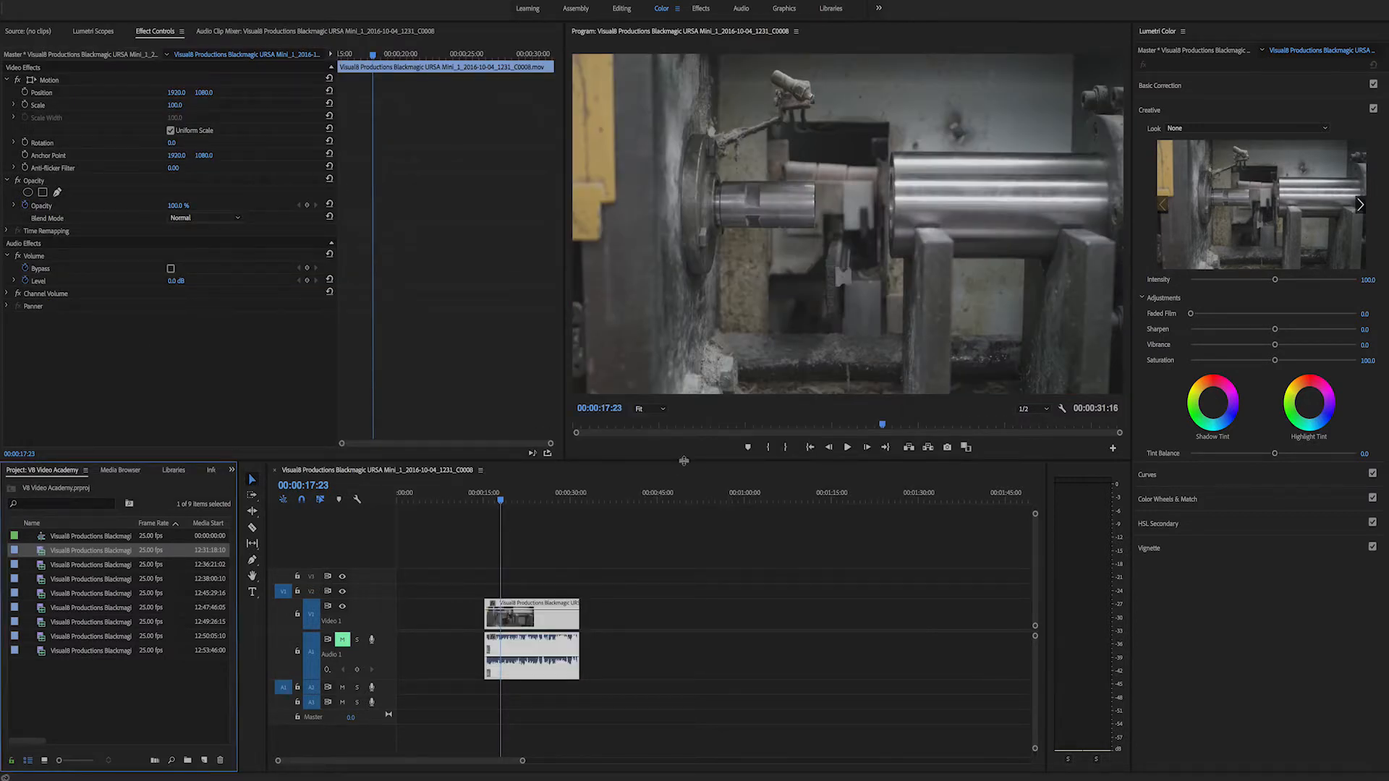